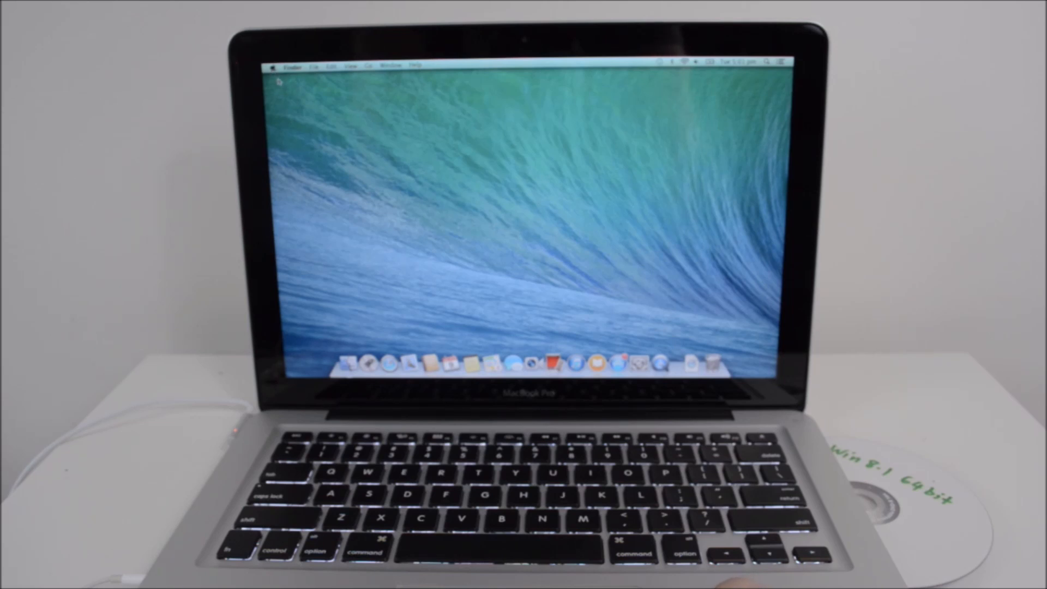
Step: Restart the MacBook Pro from the Apple menu and confirm the restart
click(275, 67)
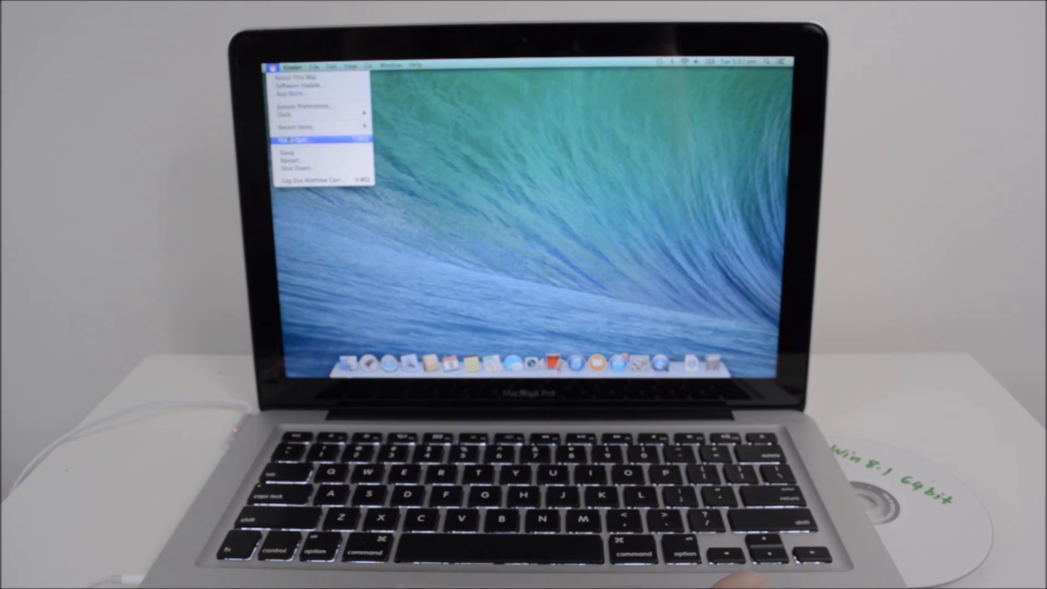
click(288, 141)
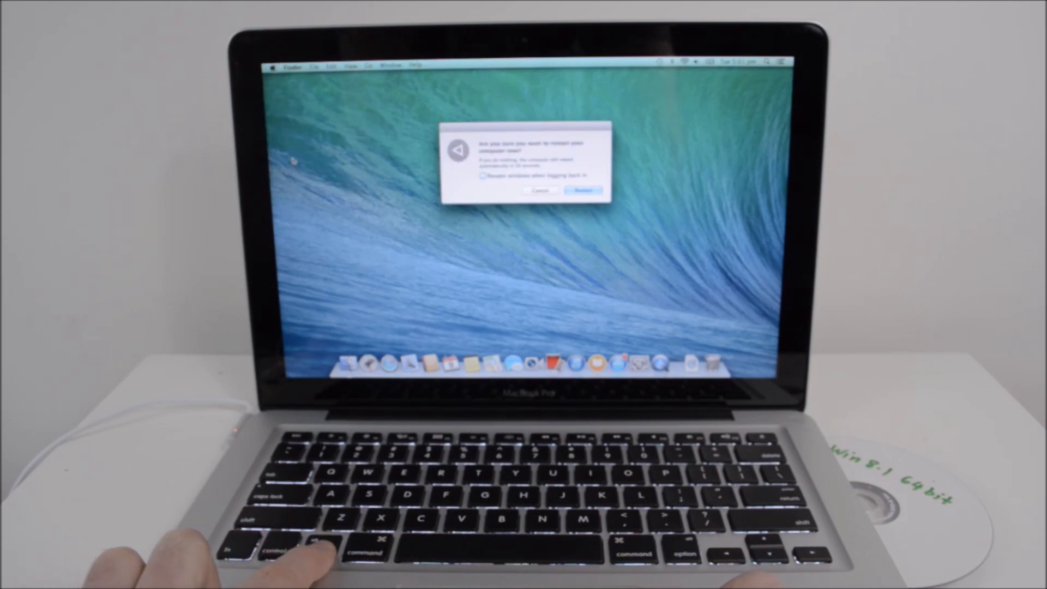
click(582, 190)
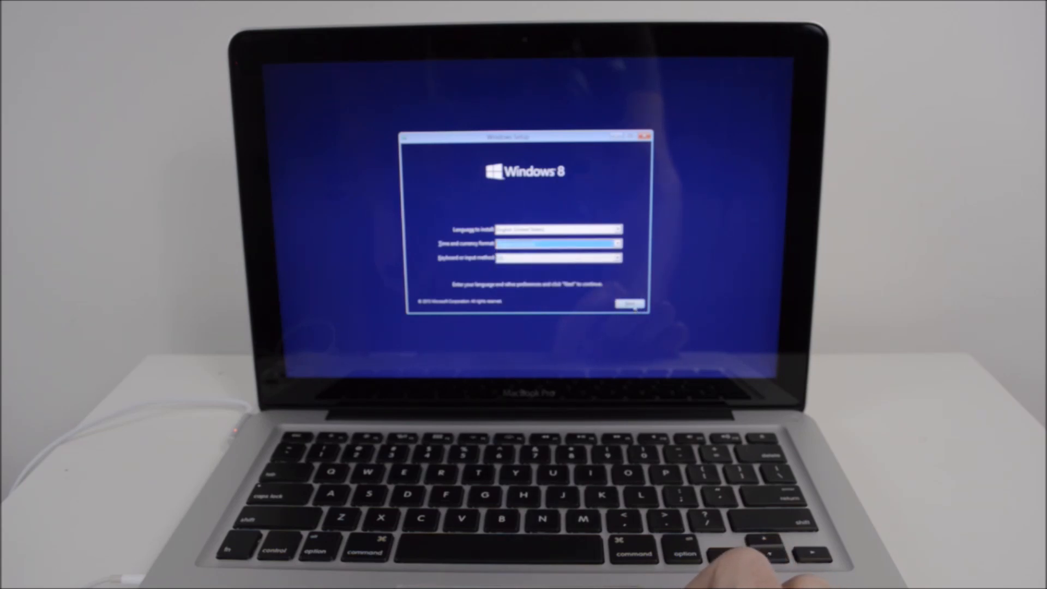
Step: Keep the default language, time format and keyboard and continue with Next
click(629, 305)
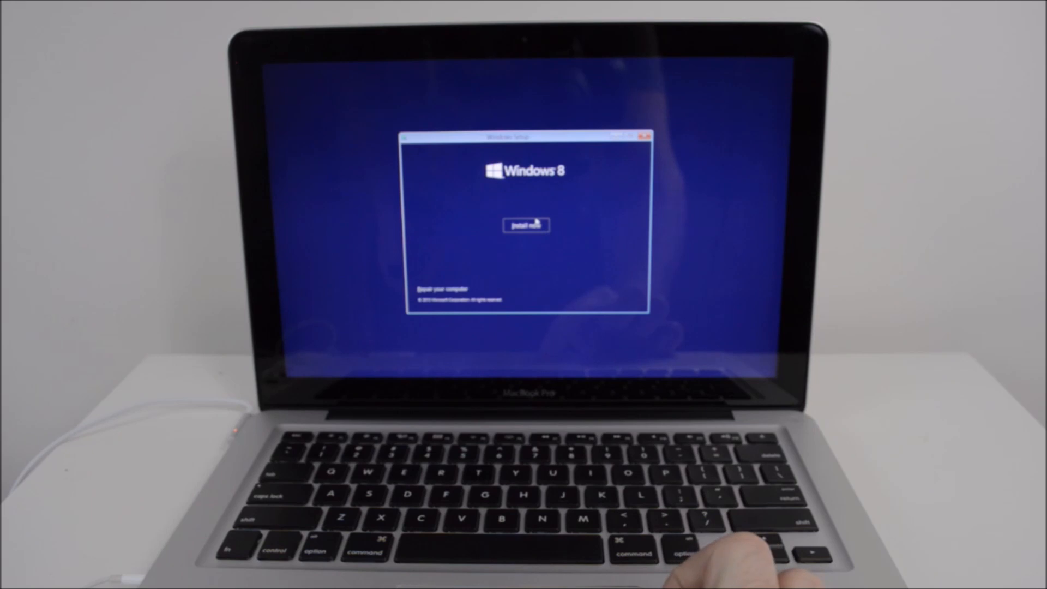
Step: Start the installation with Install now, reaching the license terms
click(526, 225)
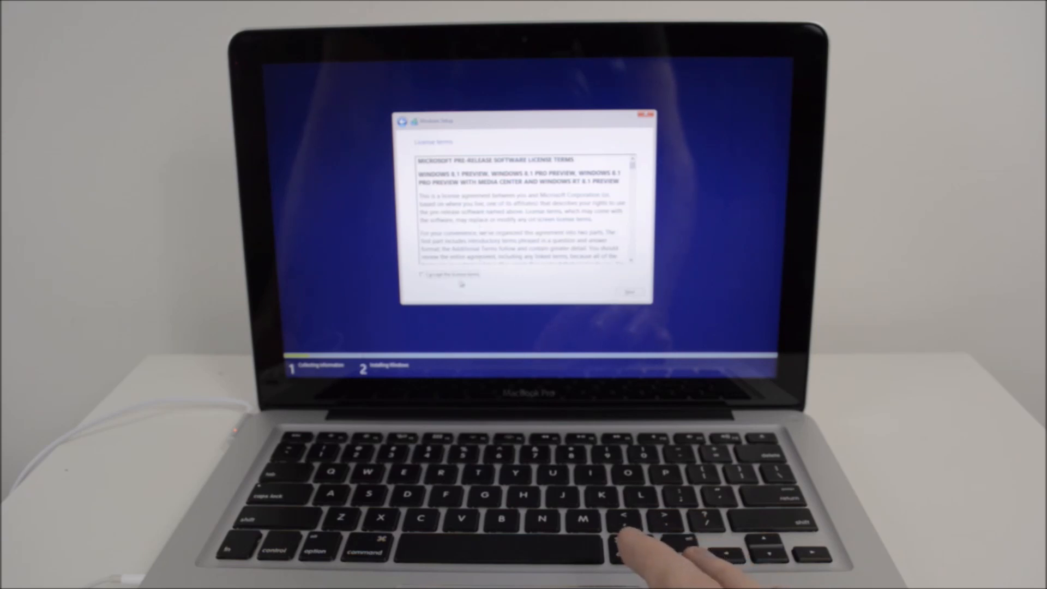
Step: Accept the license terms and choose Custom: Install Windows only (advanced)
click(420, 273)
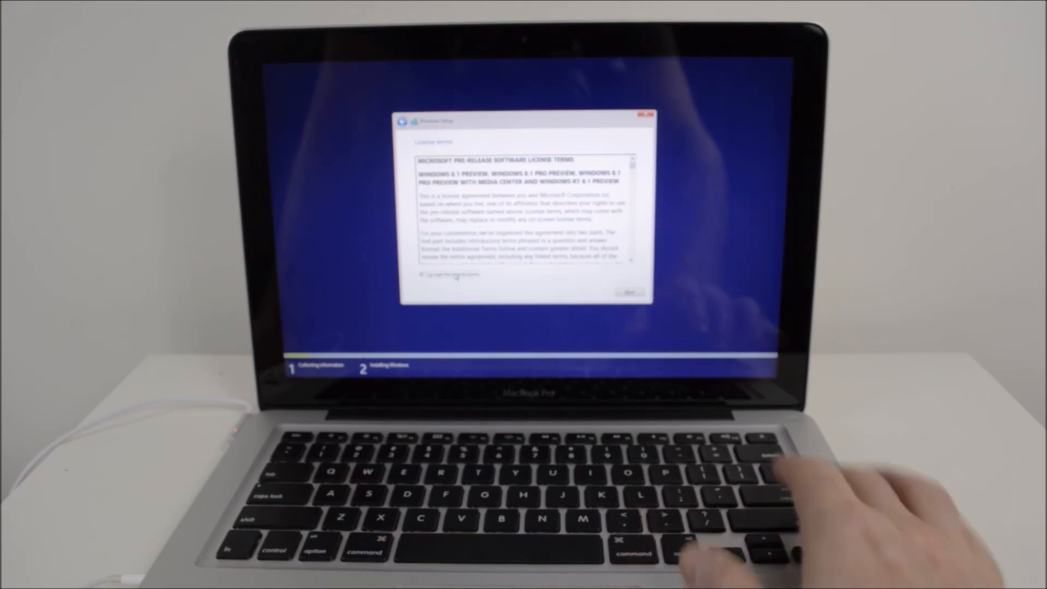
click(626, 293)
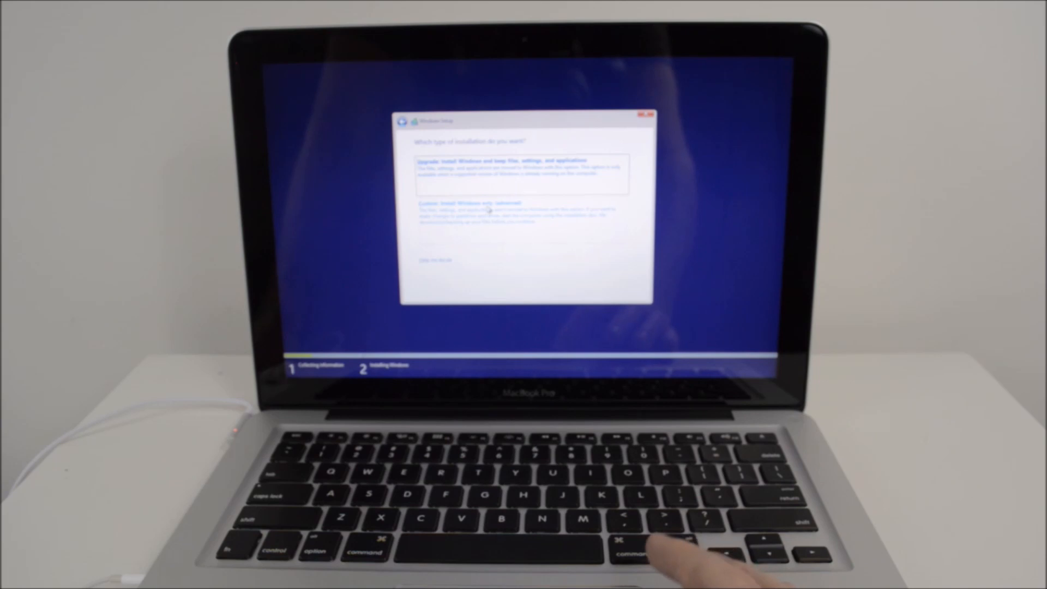
click(467, 202)
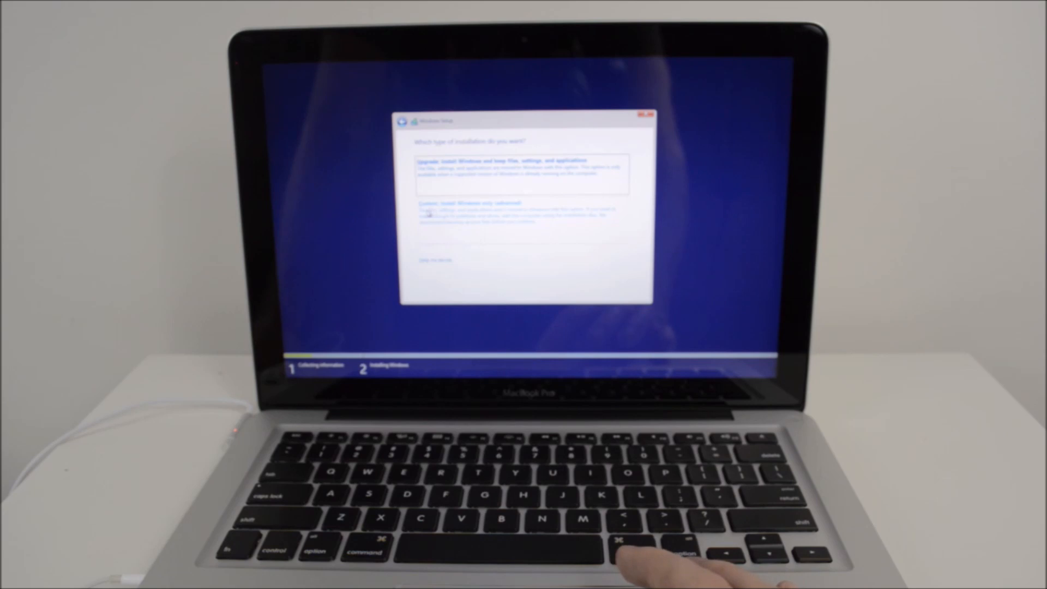
click(467, 203)
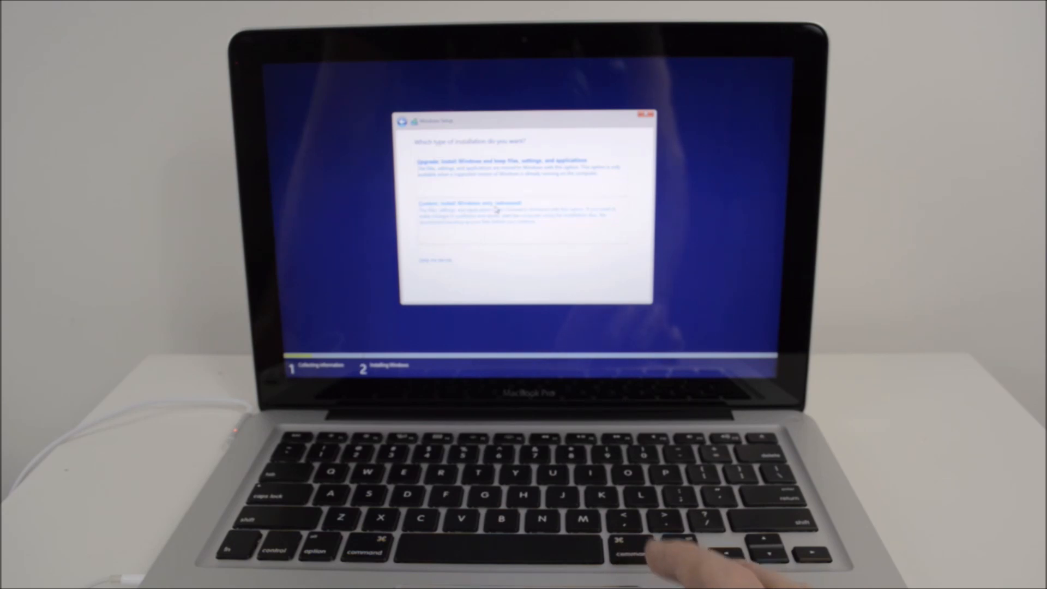
click(467, 203)
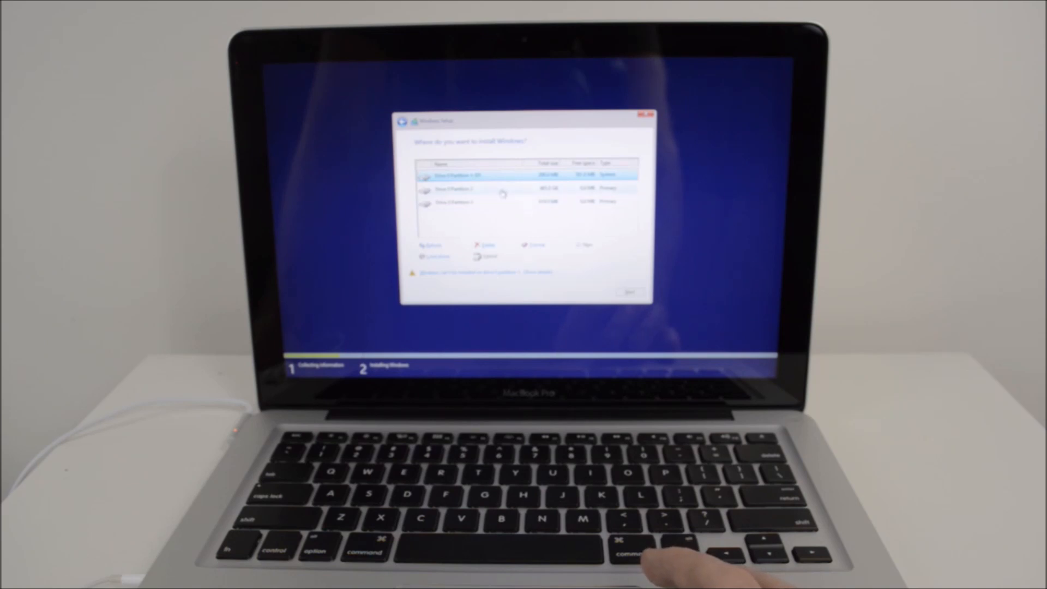
Step: Format the old Boot Camp partition and select Drive 0 Unallocated Space as the install location
click(500, 188)
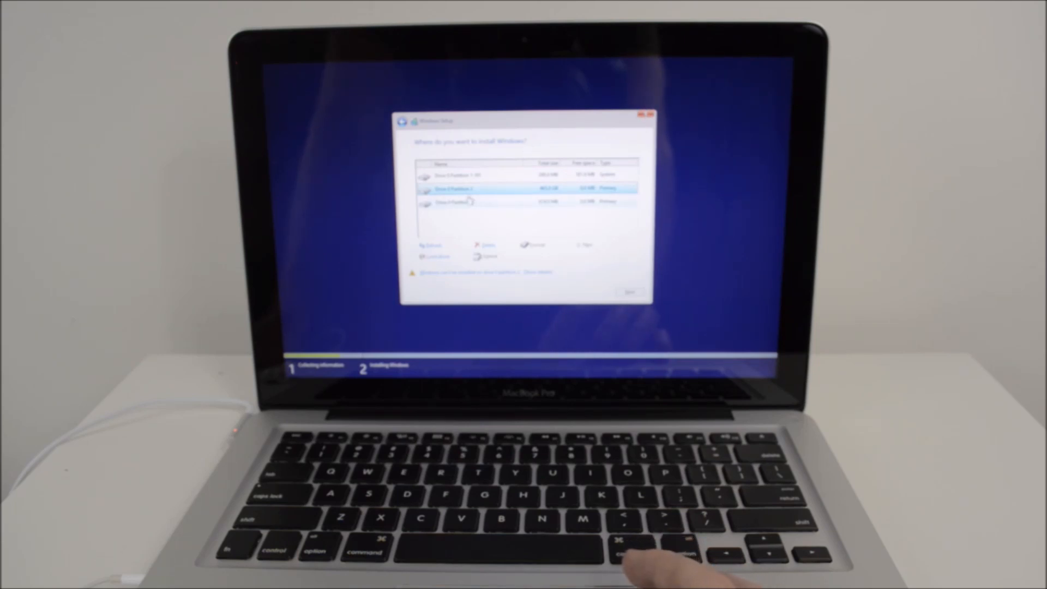
click(486, 245)
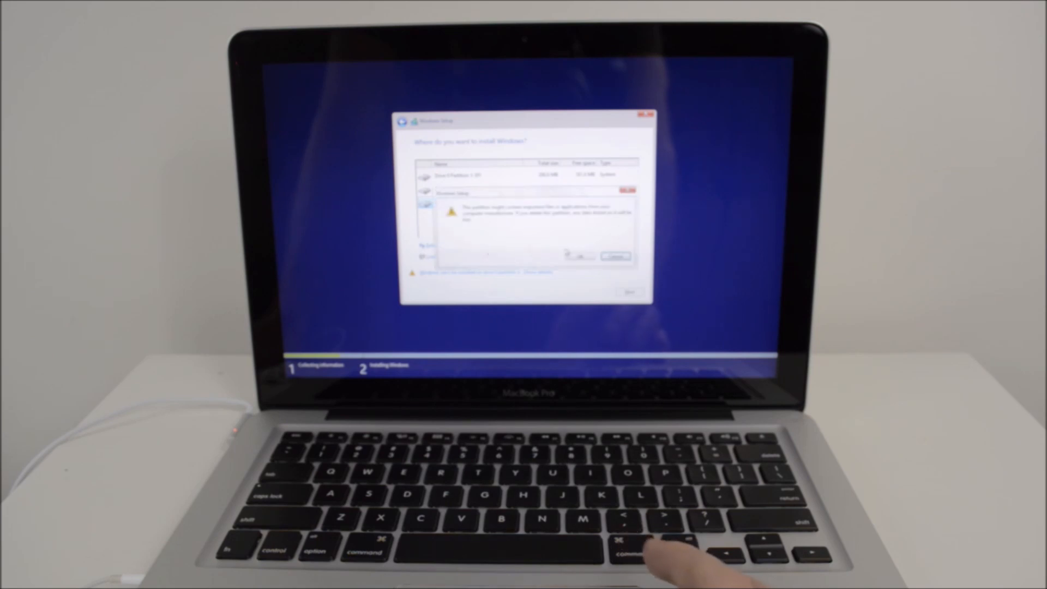
click(613, 255)
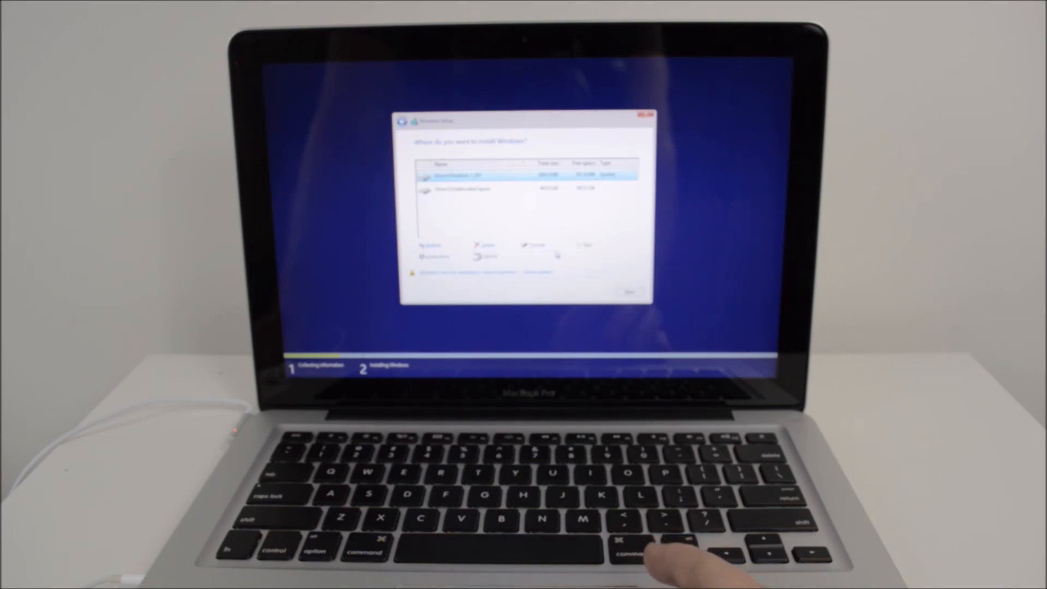
click(525, 189)
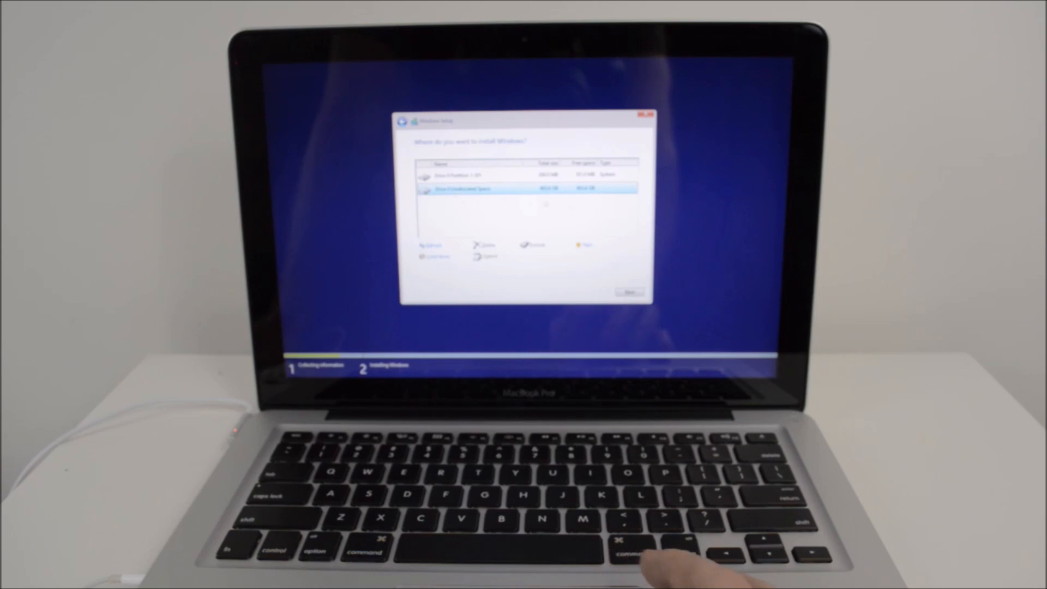
click(628, 292)
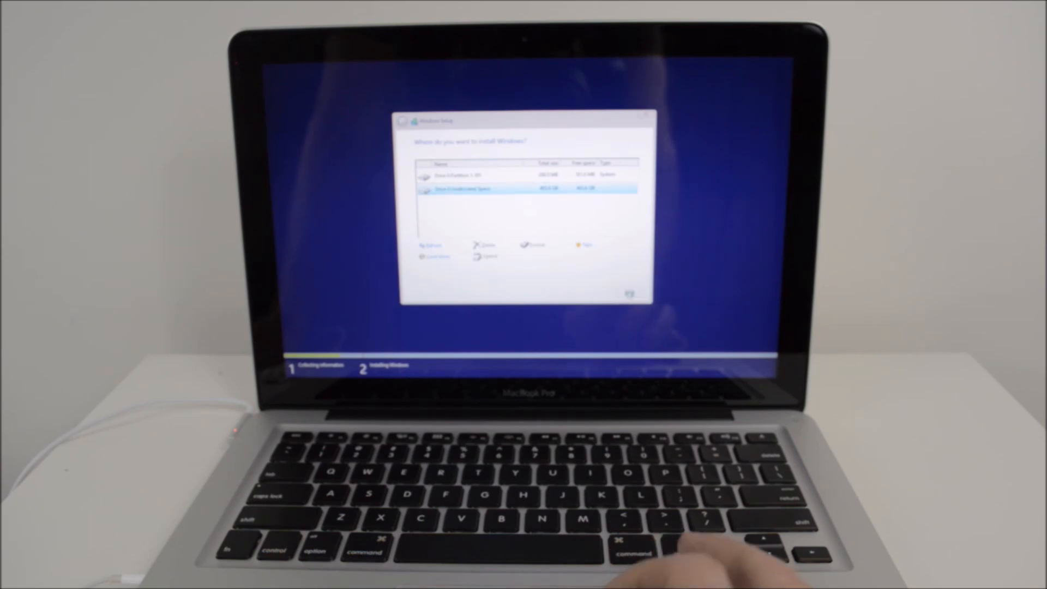
Step: Begin installing Windows onto the unallocated space and wait for the Personalize screen
click(583, 246)
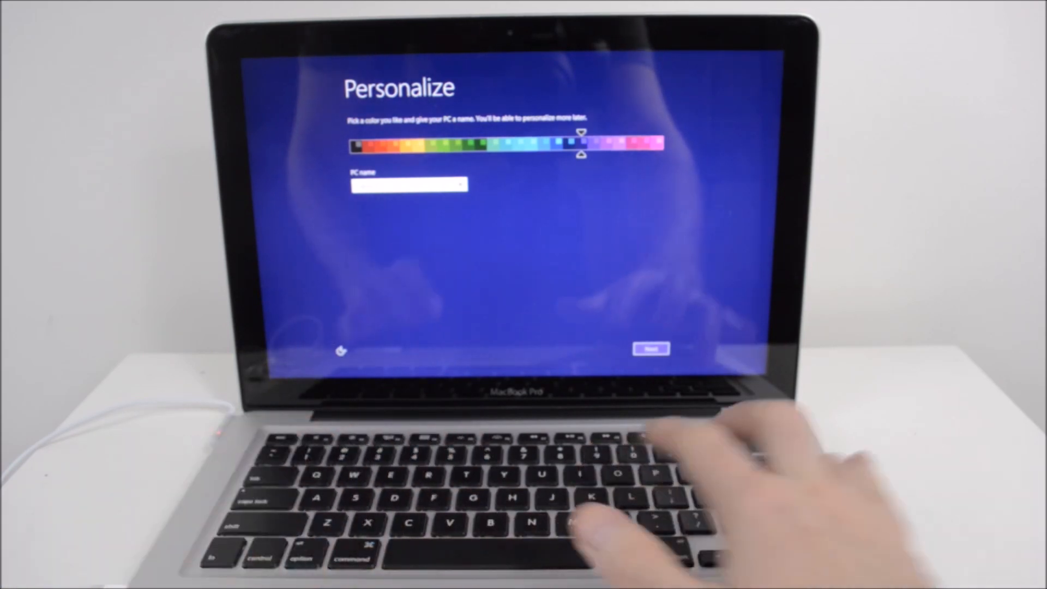
Step: Accept the colour and PC name, use express settings and create the local account
click(650, 349)
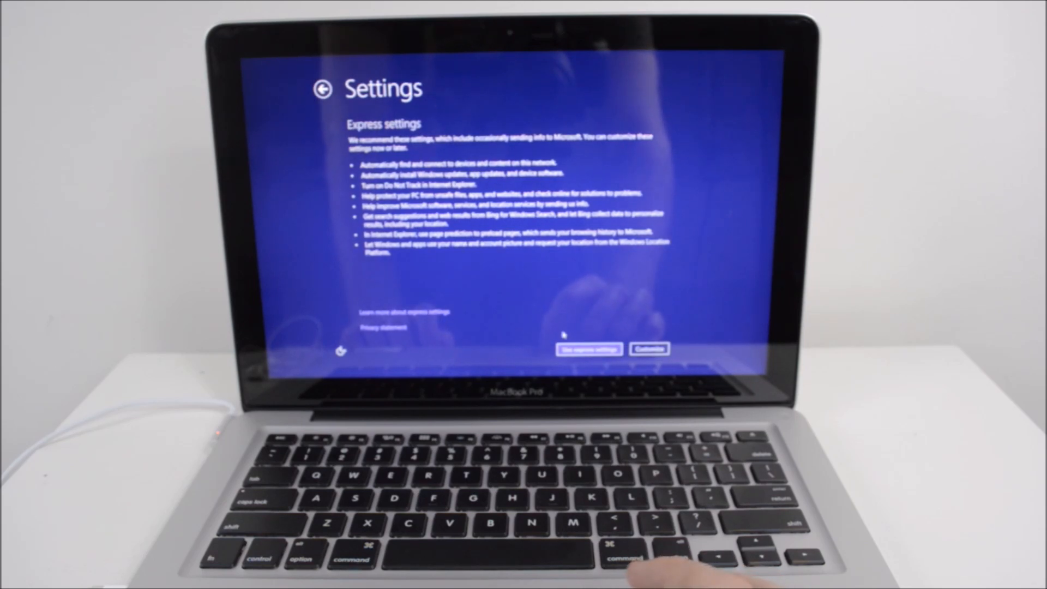
click(588, 349)
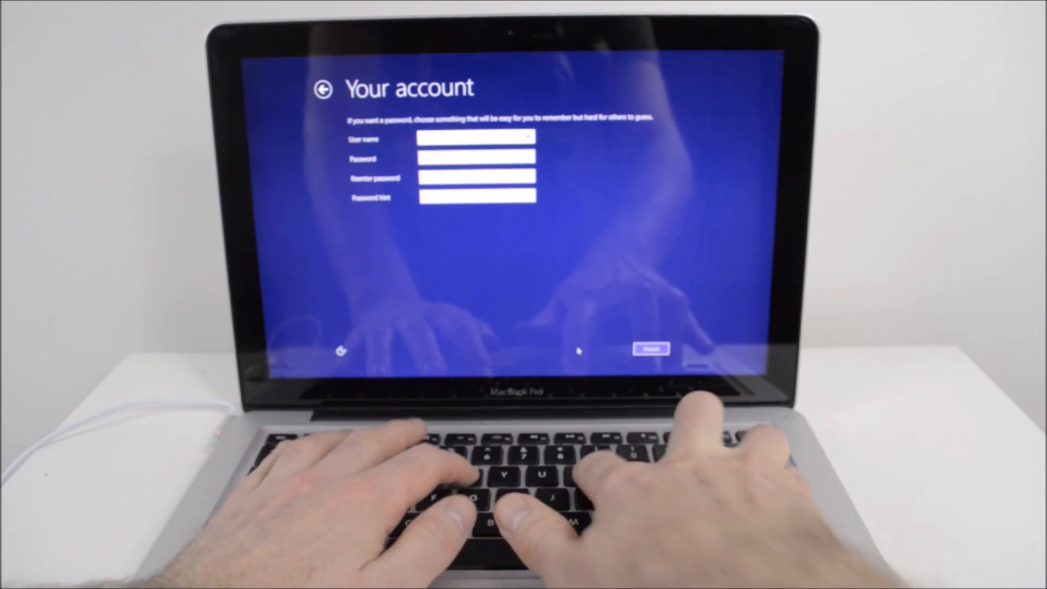
click(650, 349)
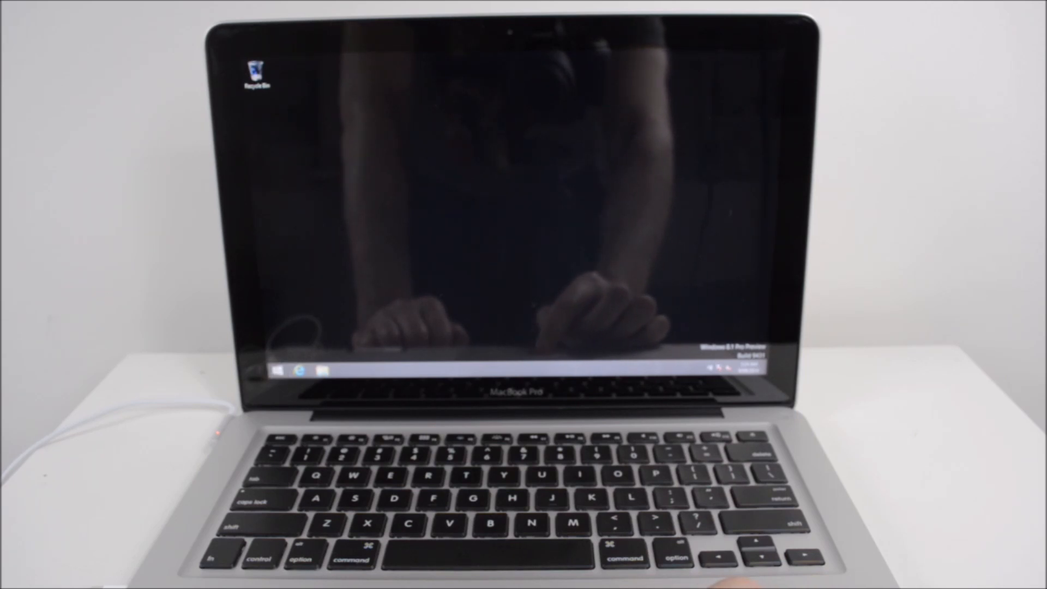
Step: Copy the BootCamp folder from the USB drive onto the Windows desktop
click(712, 369)
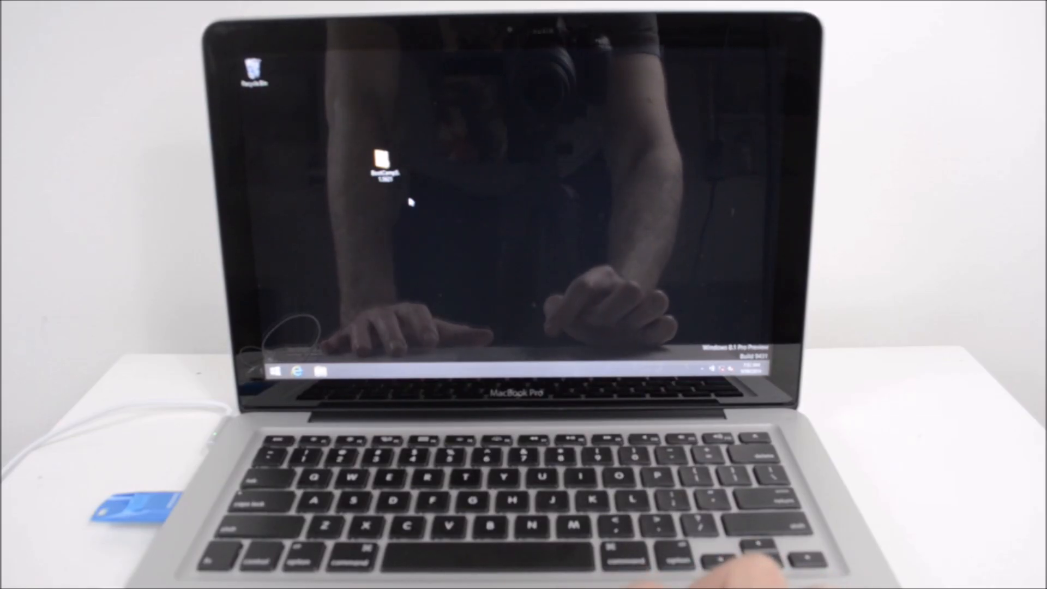
Step: Launch setup.exe from the BootCamp folder to install the Boot Camp drivers
click(383, 162)
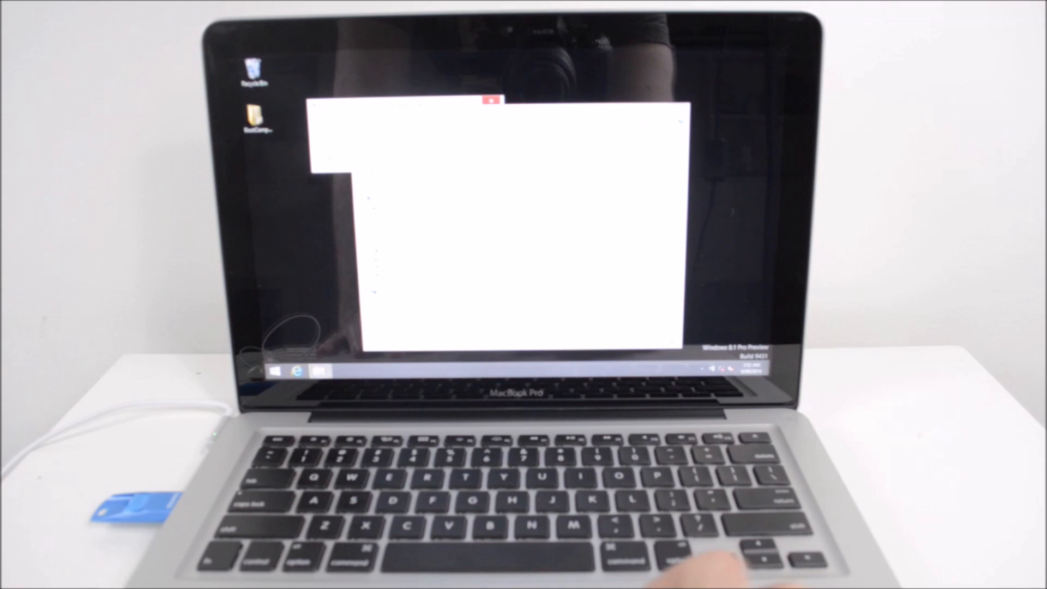
click(489, 100)
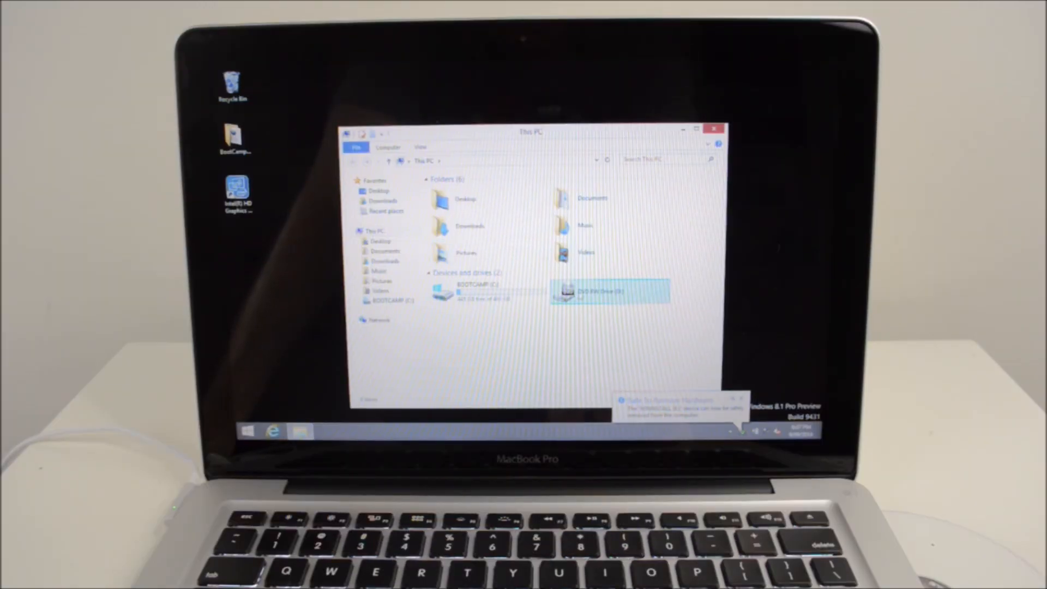
Step: Select the BOOTCAMP (C:) drive in This PC after the USB stick is removed
click(481, 290)
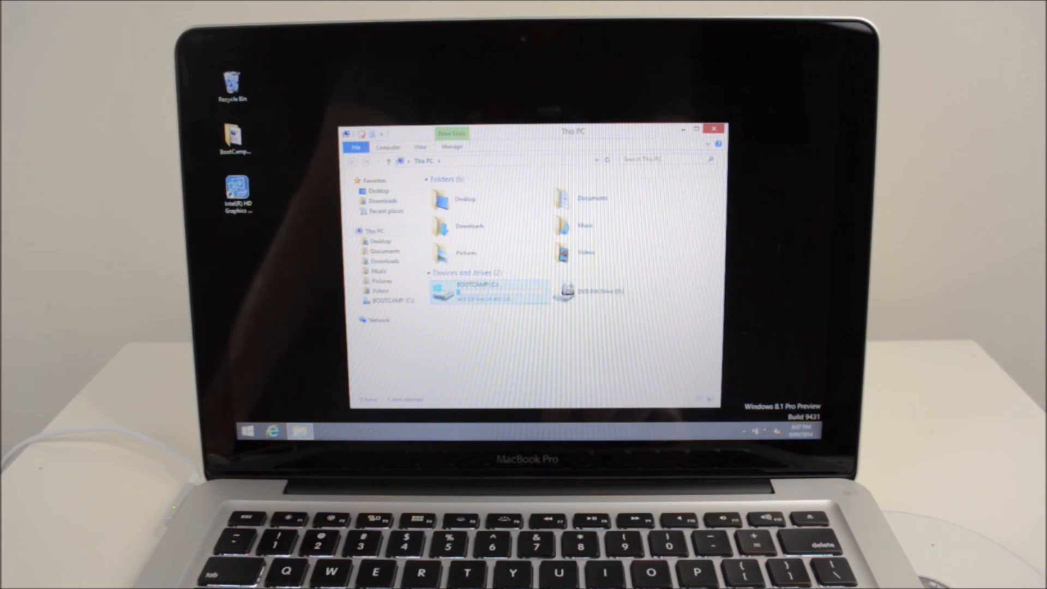
mouse_move(585, 225)
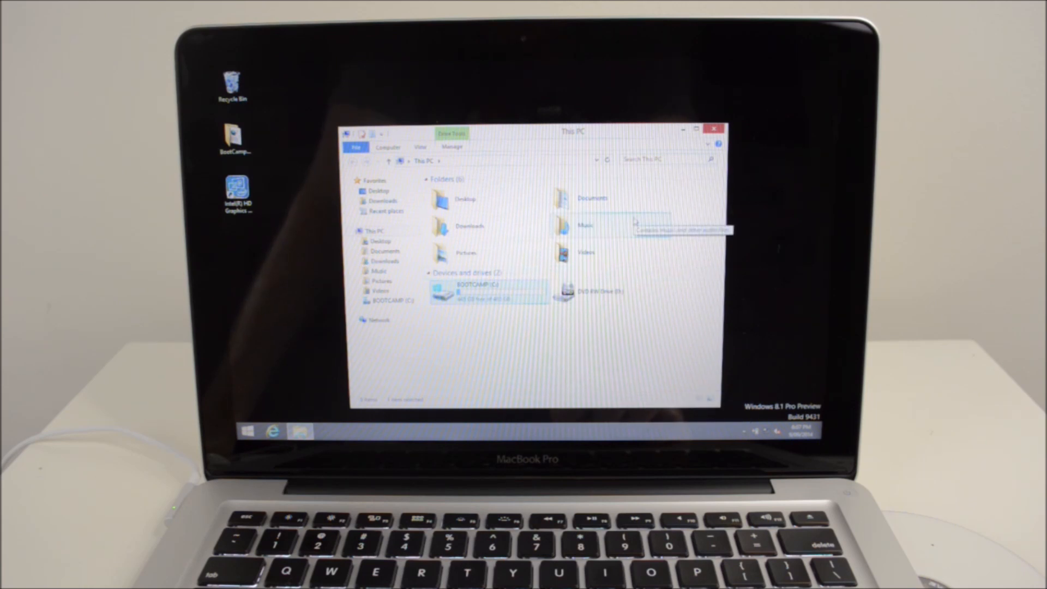